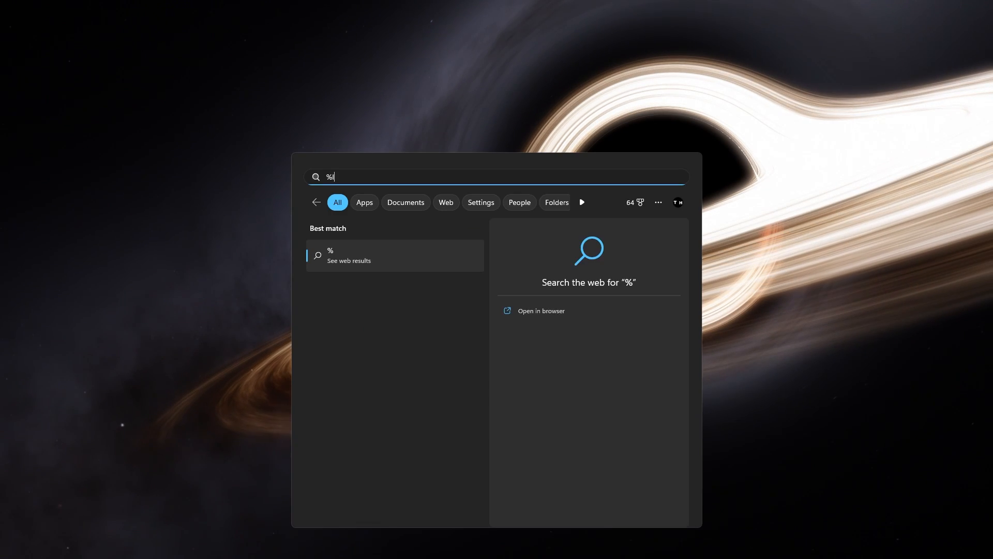
Search %localappdata% to show the AppData\Local folder in File Explorer
type("localappdata")
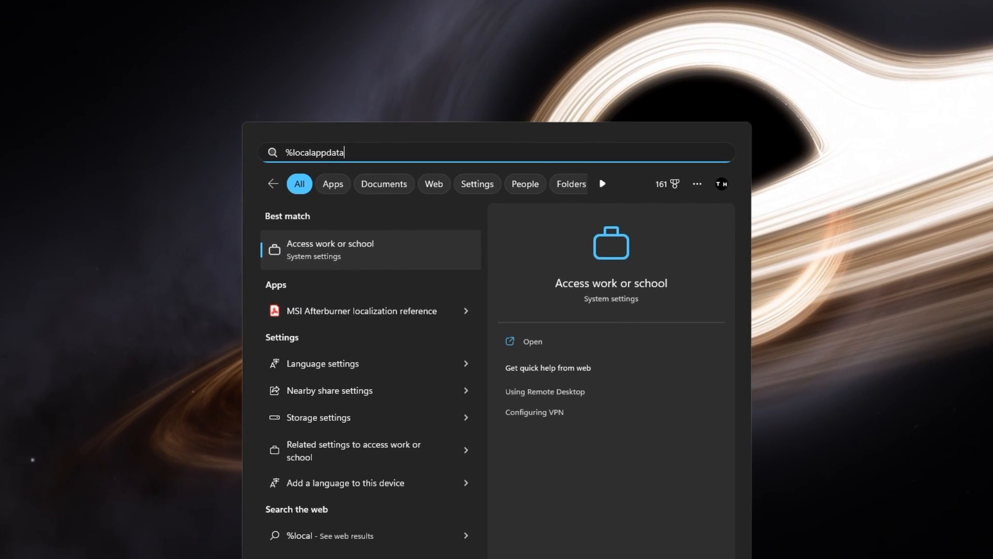
type("%")
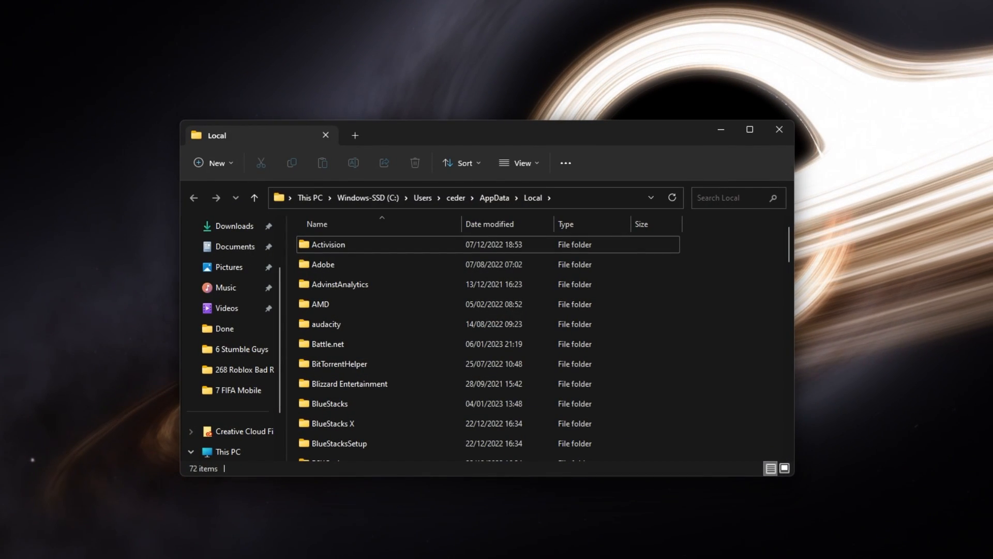
Enter the Roblox folder inside AppData\Local to view its settings files
left_click(328, 344)
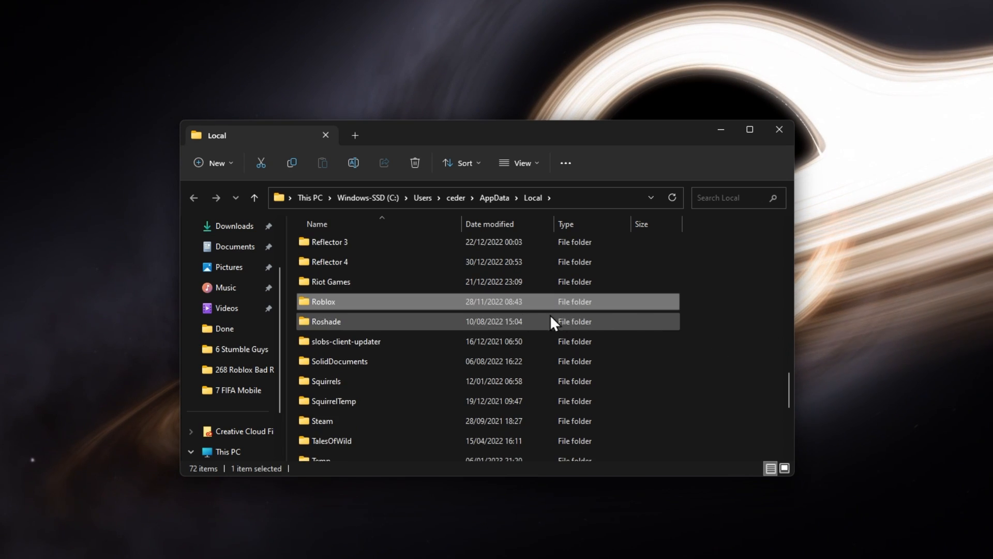
double_click(323, 302)
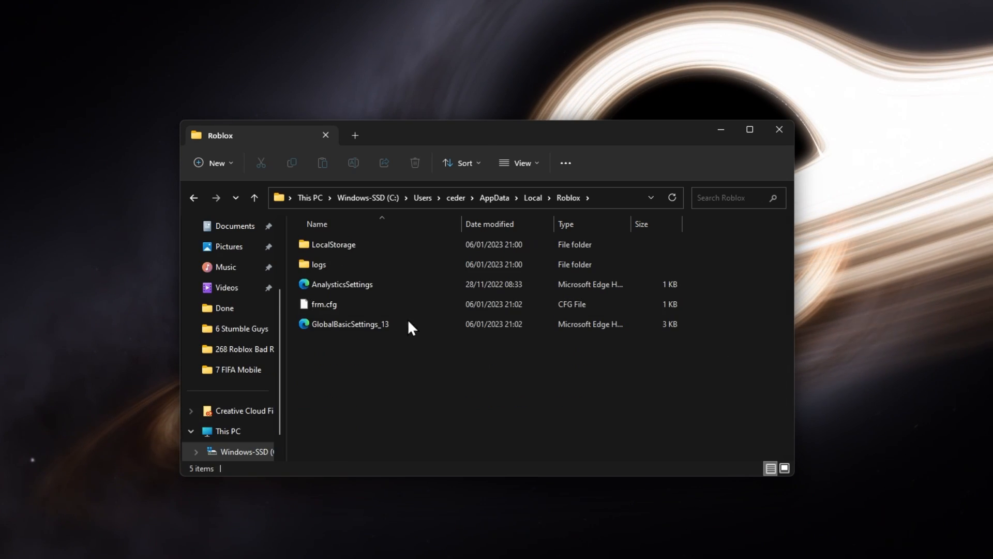
mouse_move(385, 370)
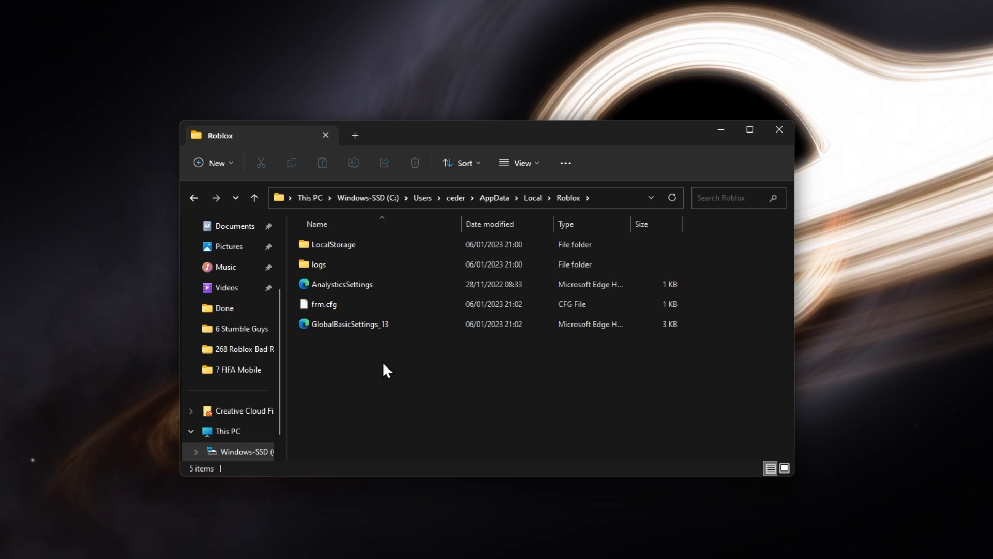
mouse_move(382, 374)
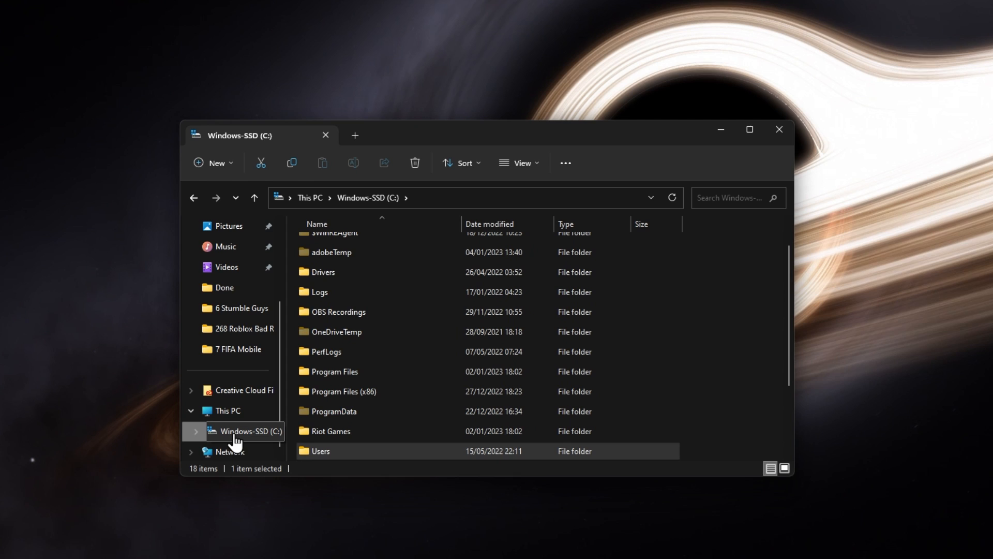
mouse_move(756, 363)
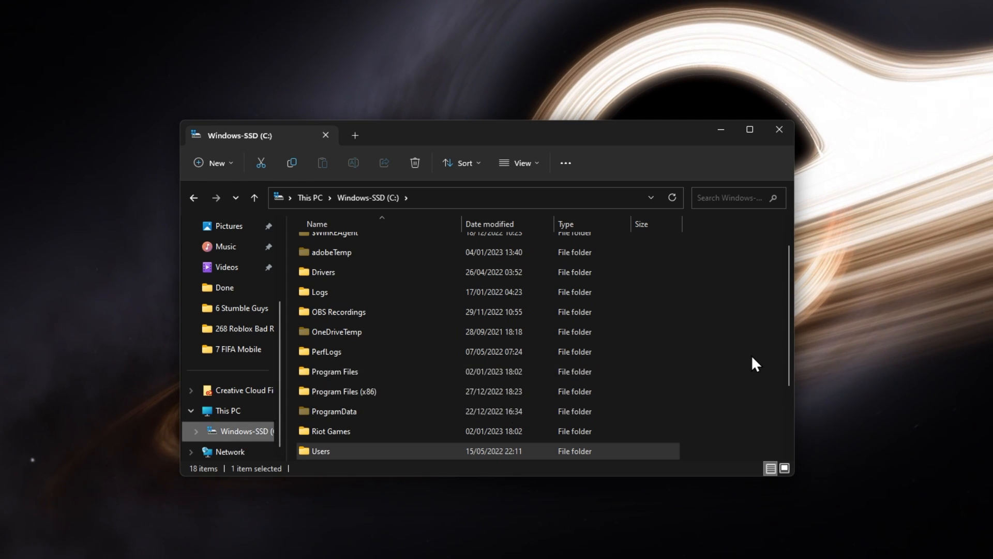
Navigate on the C: drive into Program Files (x86)\Roblox
scroll("down", 3)
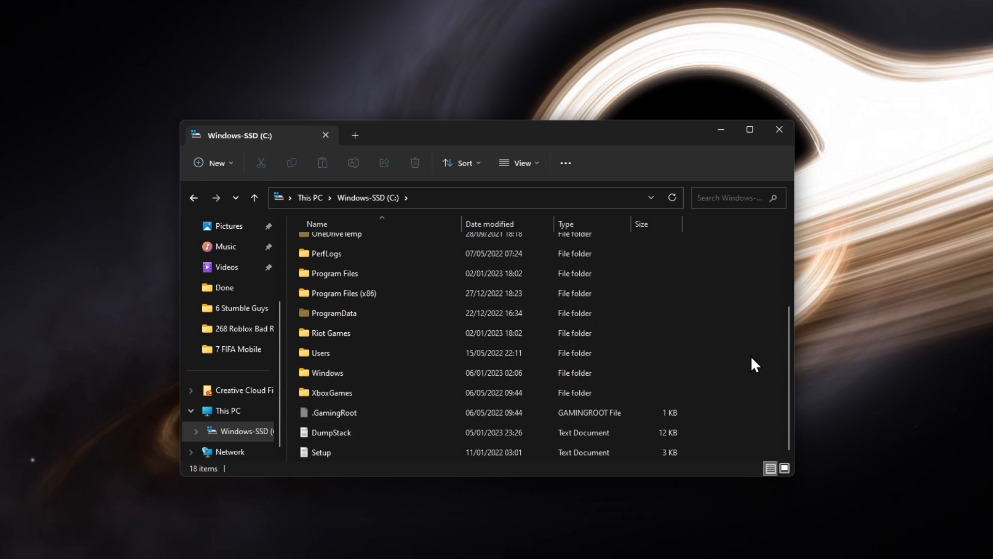
double_click(343, 293)
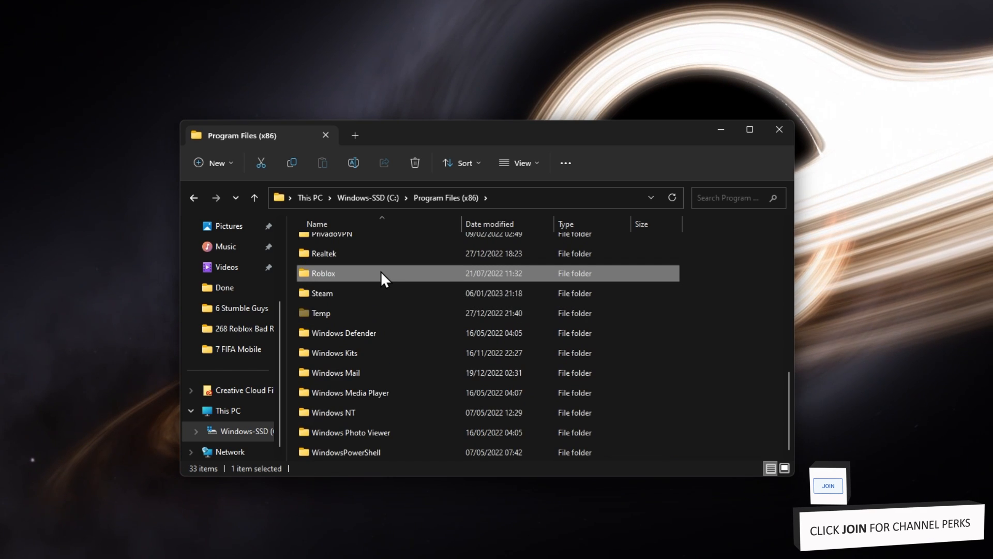
double_click(323, 274)
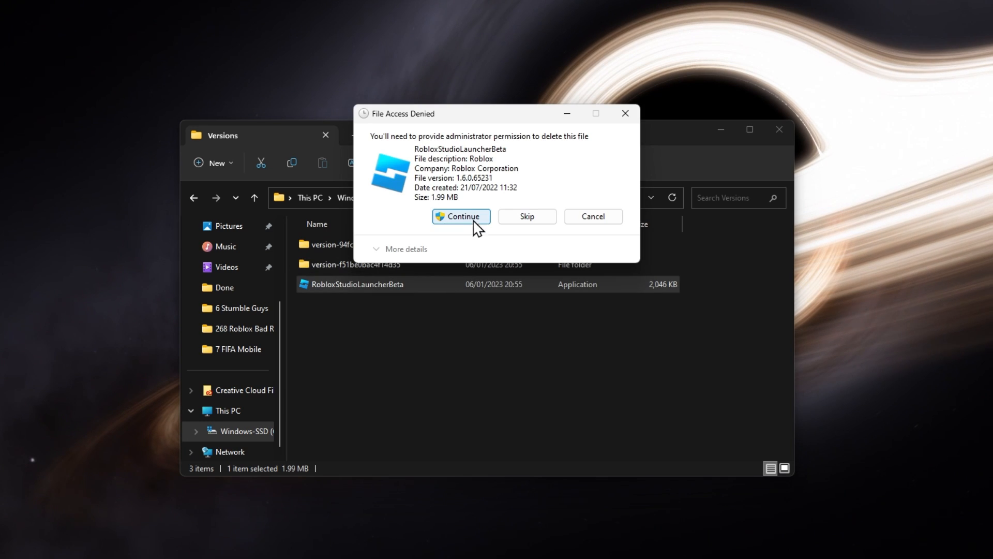
Remove RobloxStudioLauncherBeta and RobloxPlayerBeta with administrator permission, then bring up Roblox Player's menu in Search
left_click(462, 217)
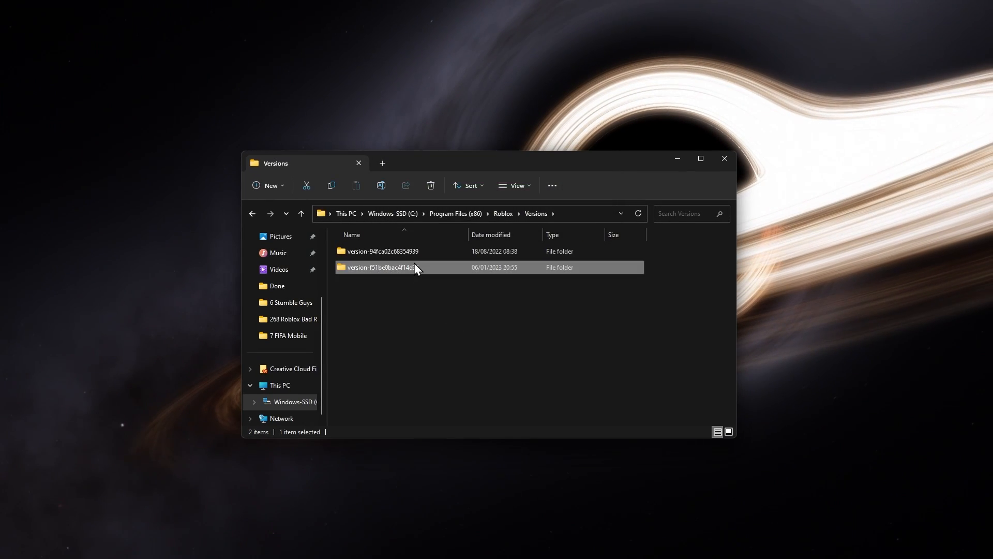
double_click(376, 267)
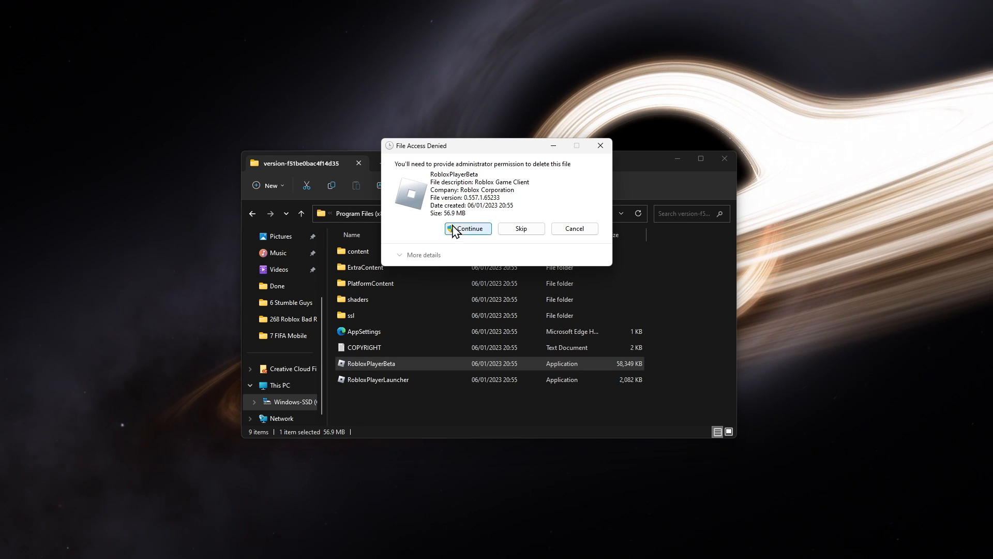
left_click(468, 228)
type("rob")
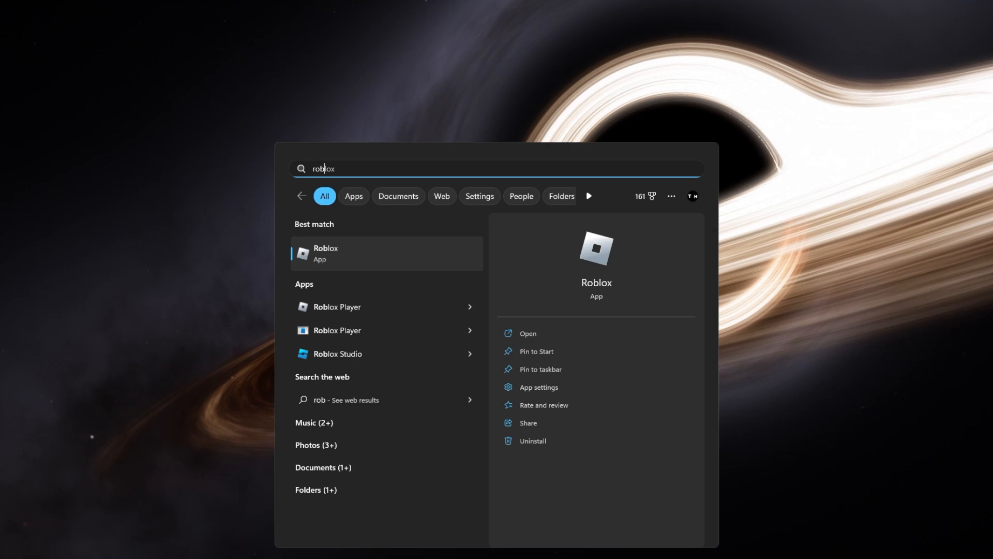
right_click(337, 306)
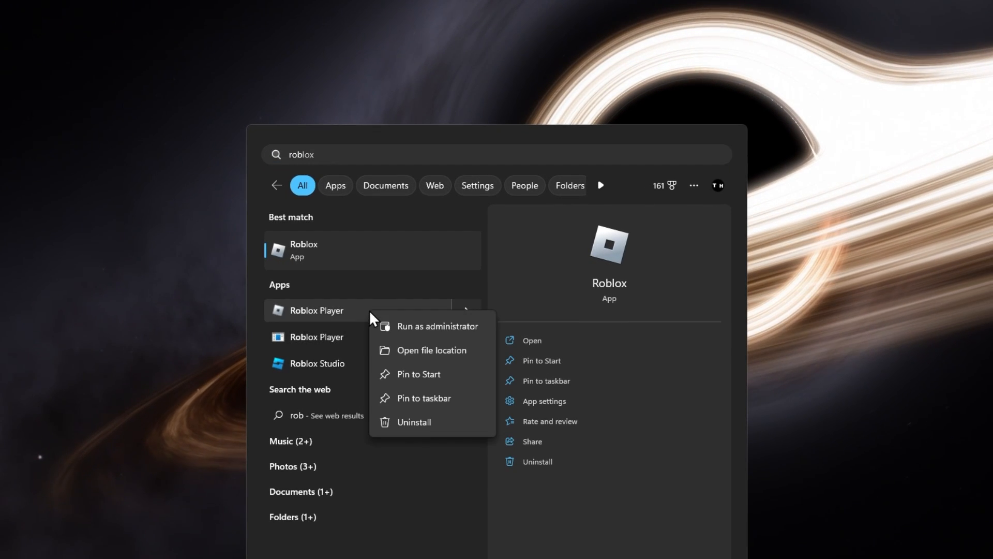